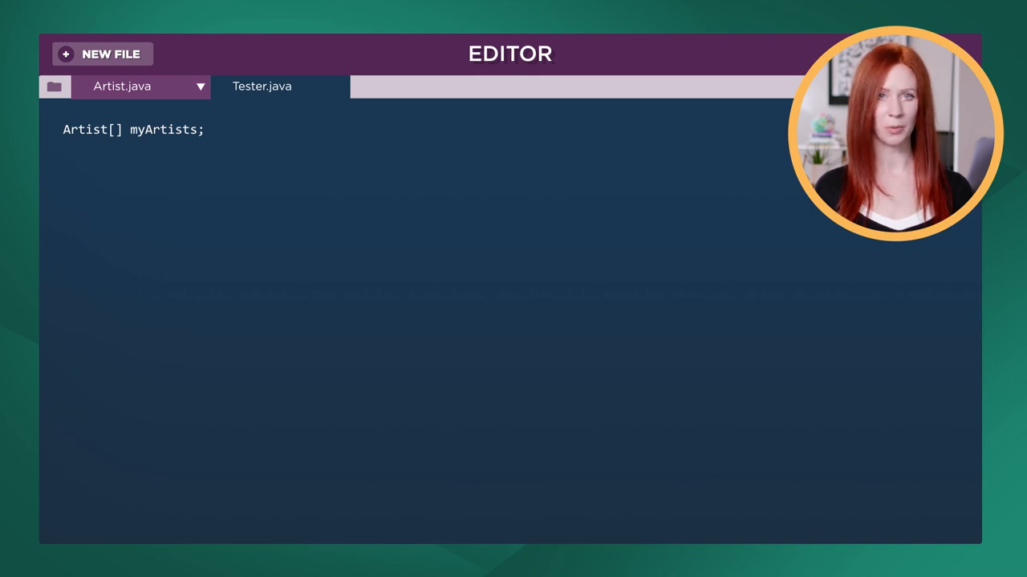
pyautogui.write('Artist[] myArtists')
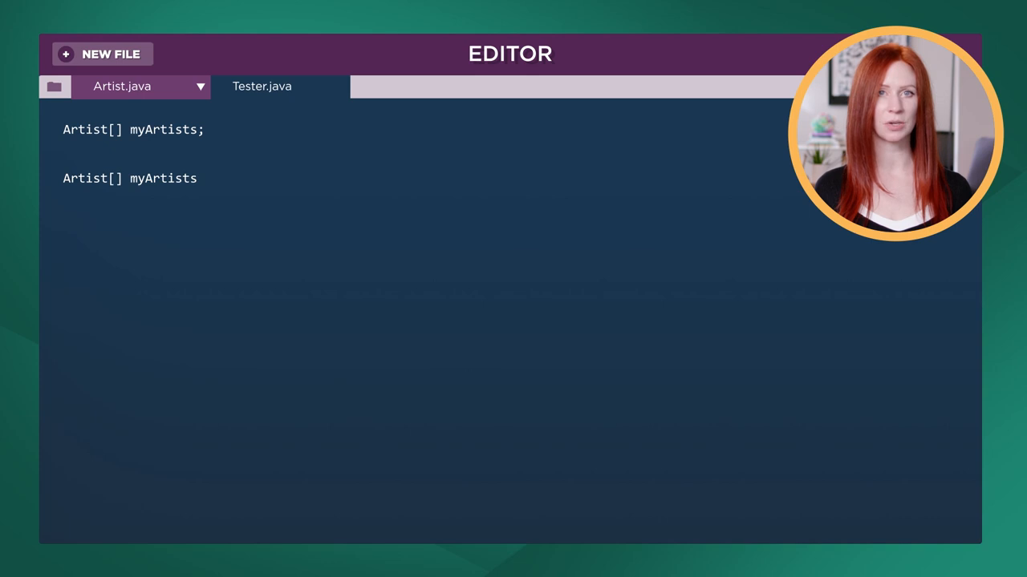